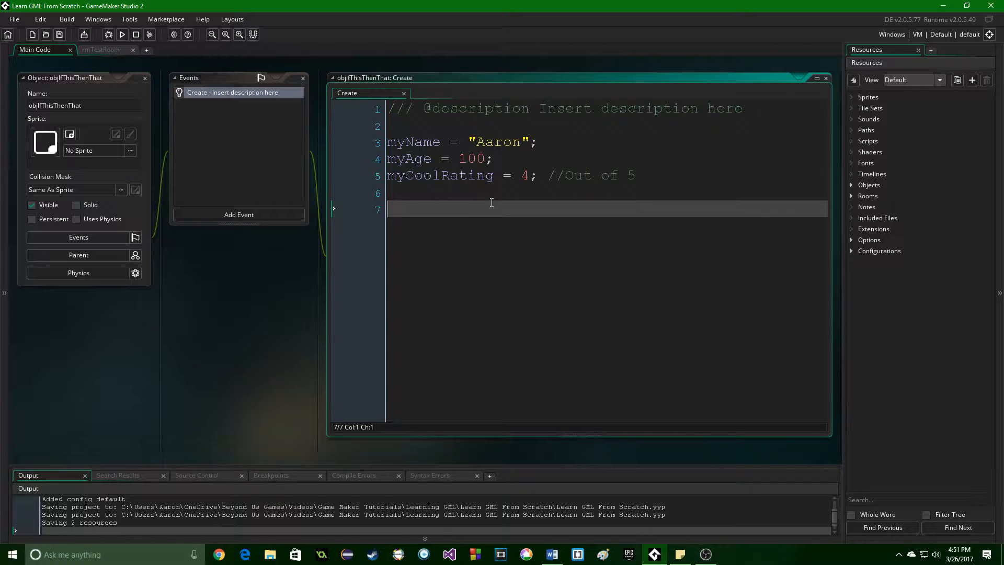
Step: Write if(myCoolRating >= 4) { and begin its empty body on a new line
type("if")
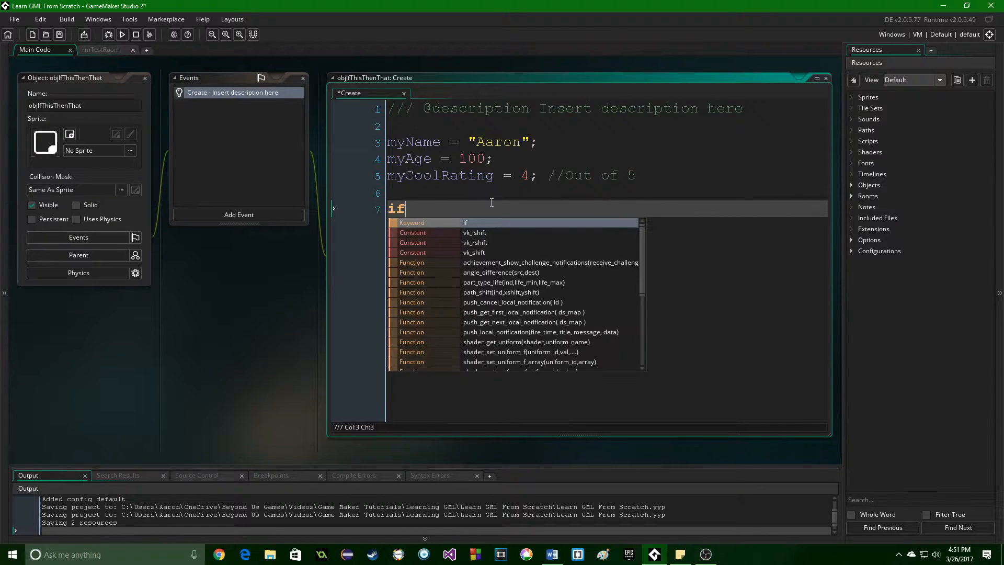
type("(")
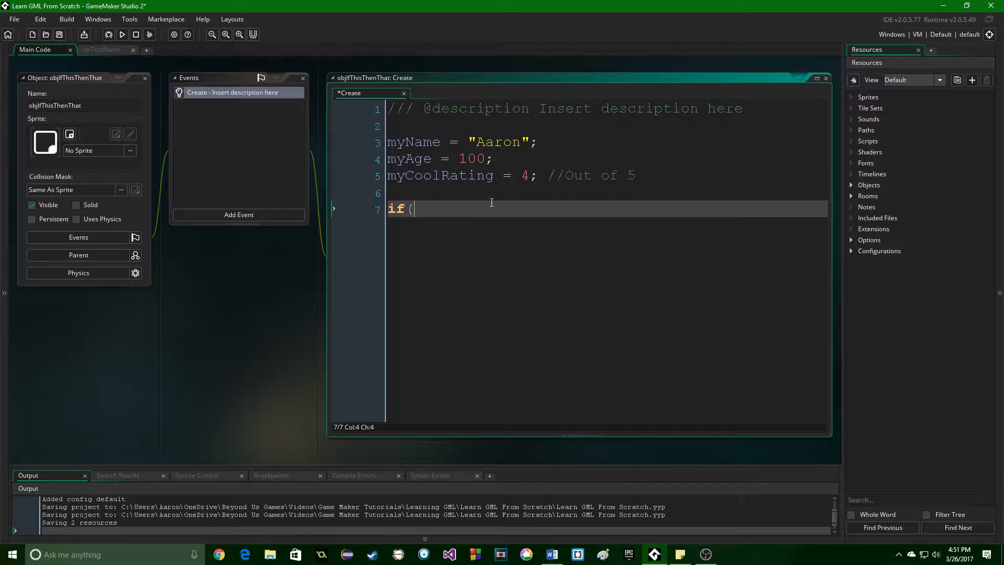
type("my")
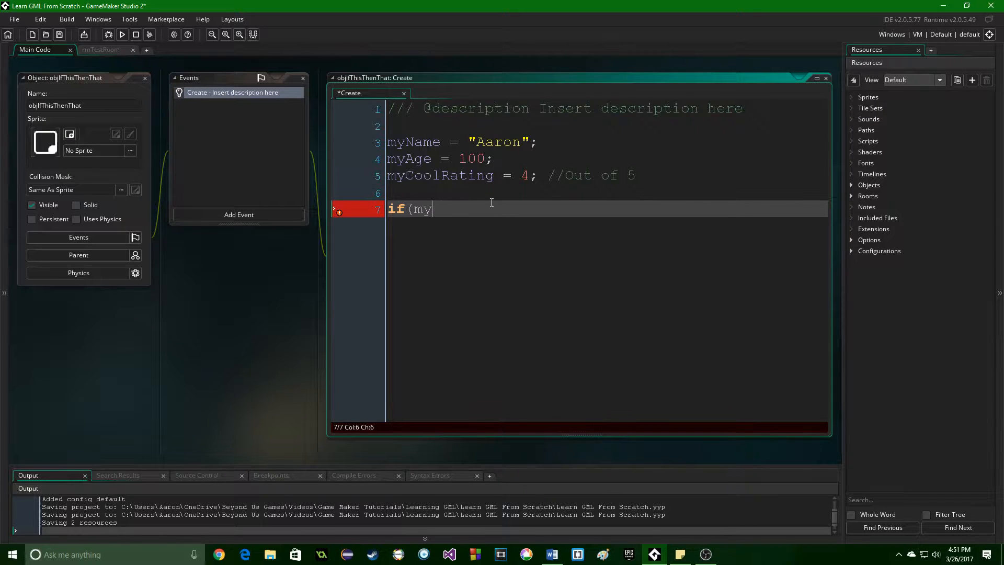
type("CoolRating")
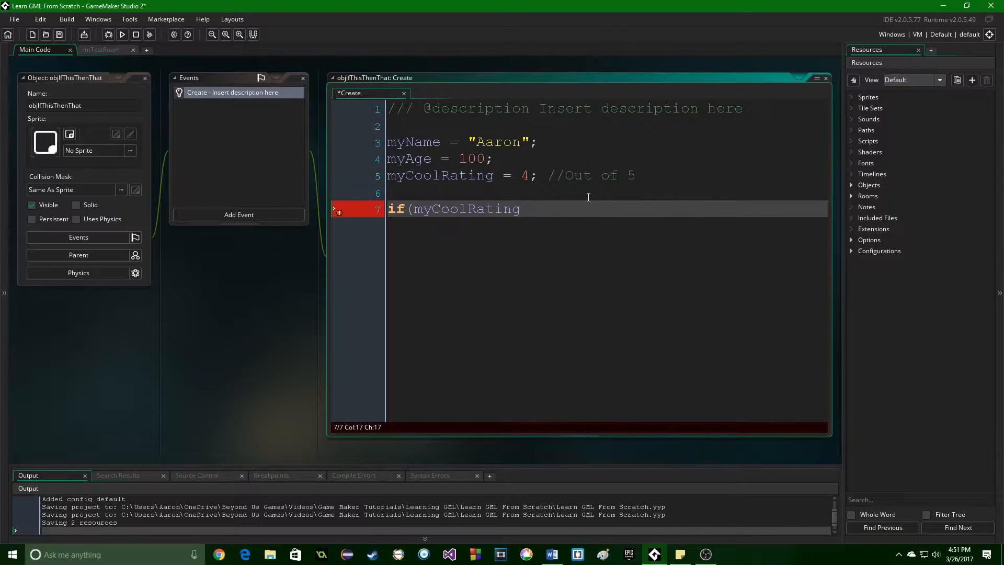
type(">")
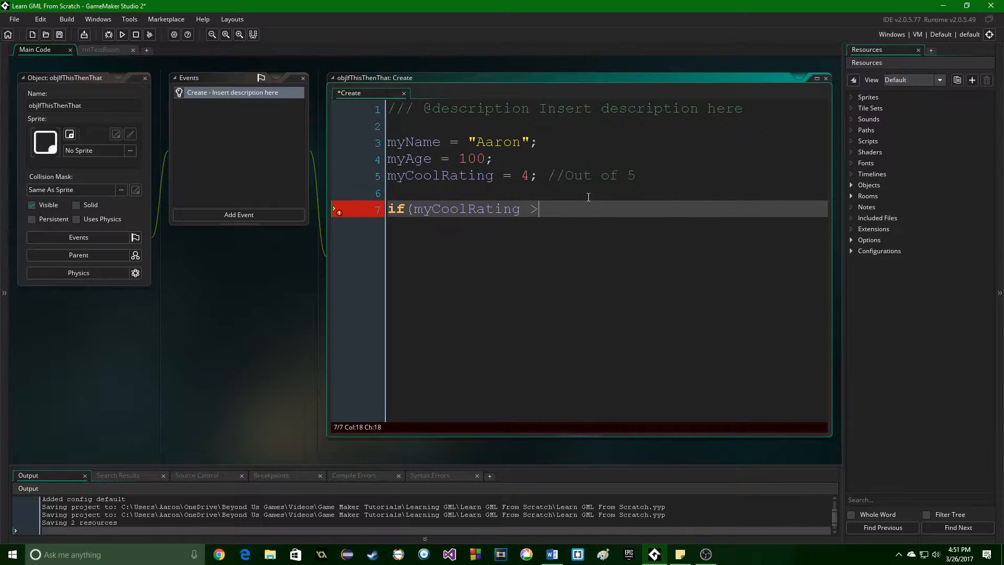
type("= 4")
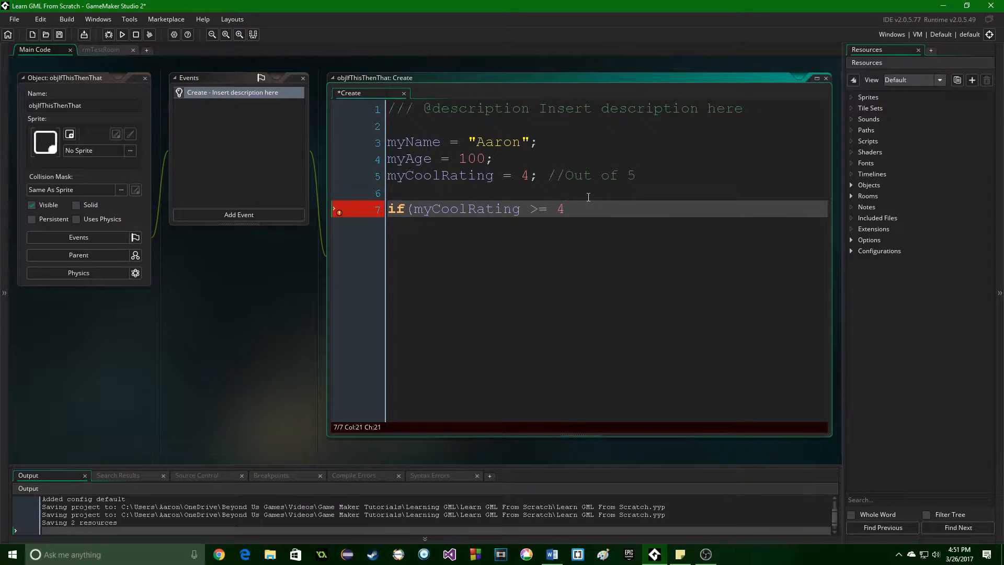
type(")")
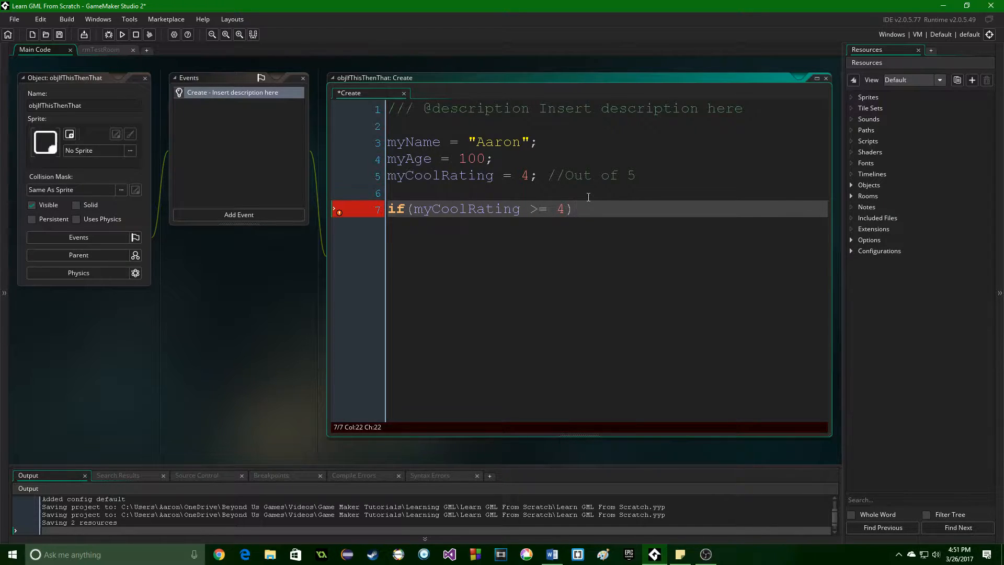
type("{")
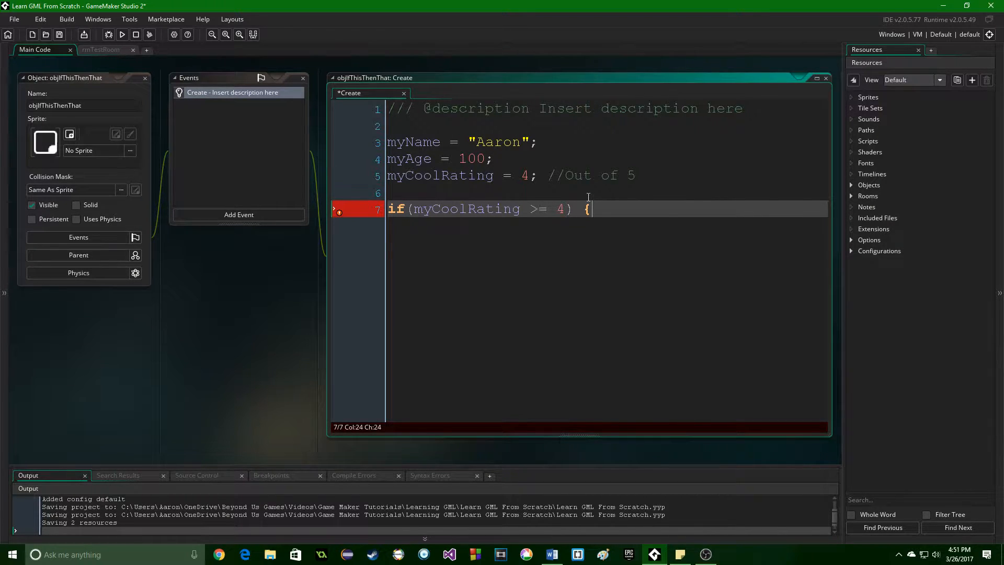
key("Enter")
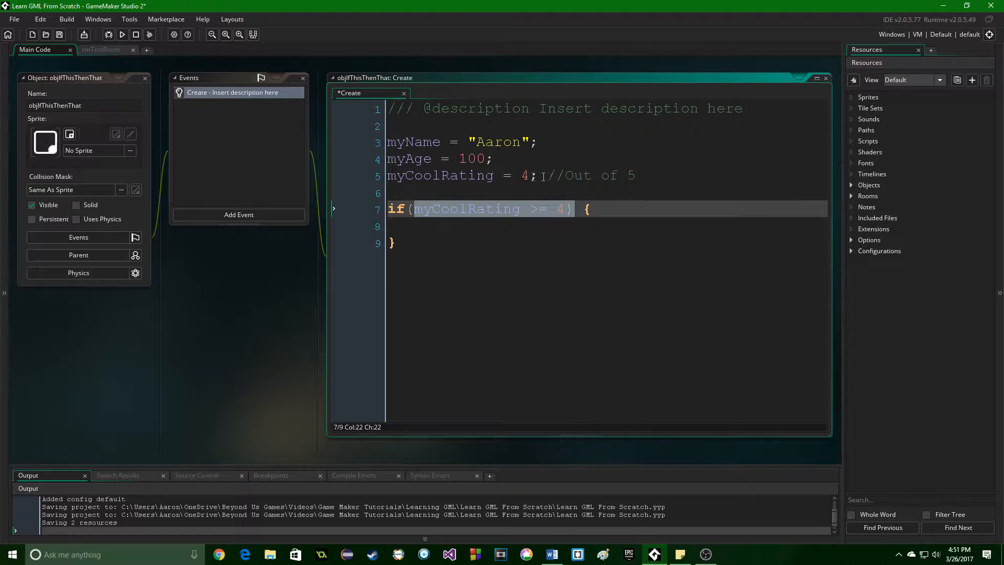
Step: Fill the if body with show_message("You're totally cool!");
type("show")
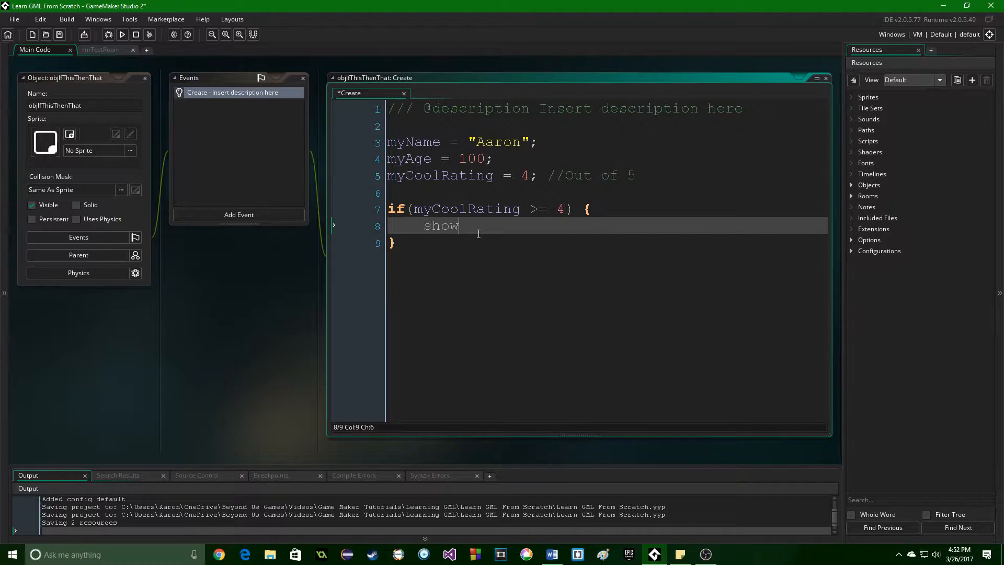
type("_message(")
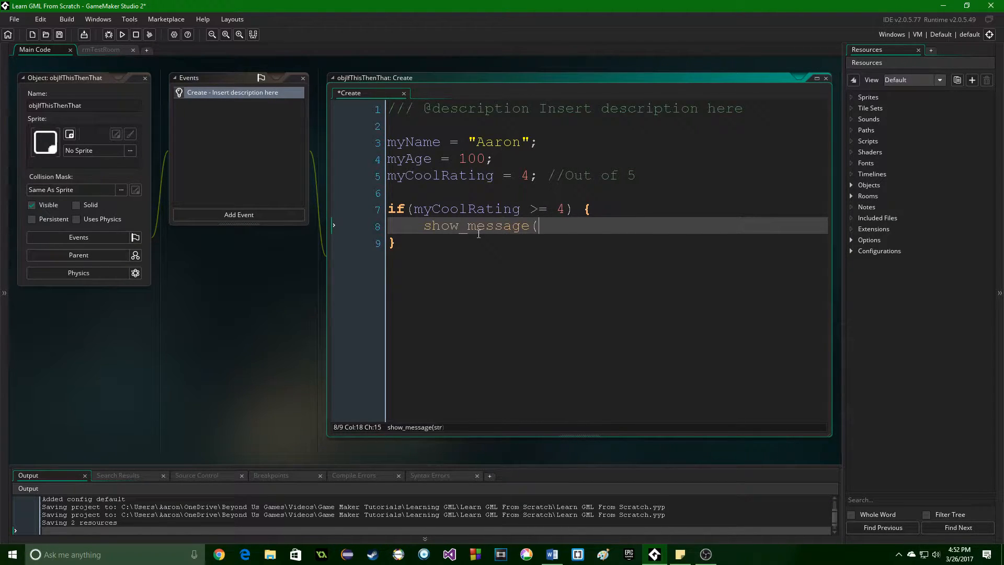
type("\"You're")
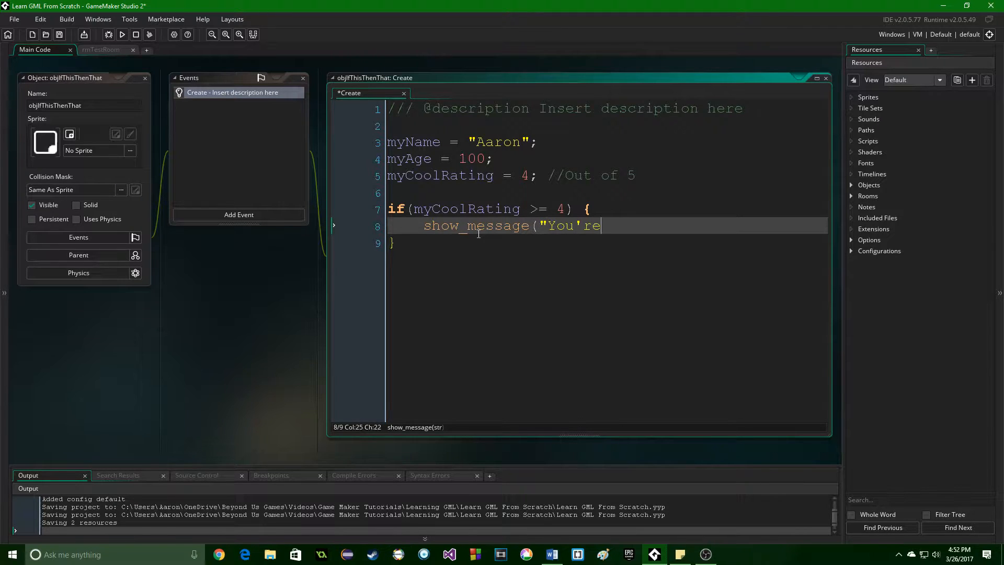
type("totally cool!\"")
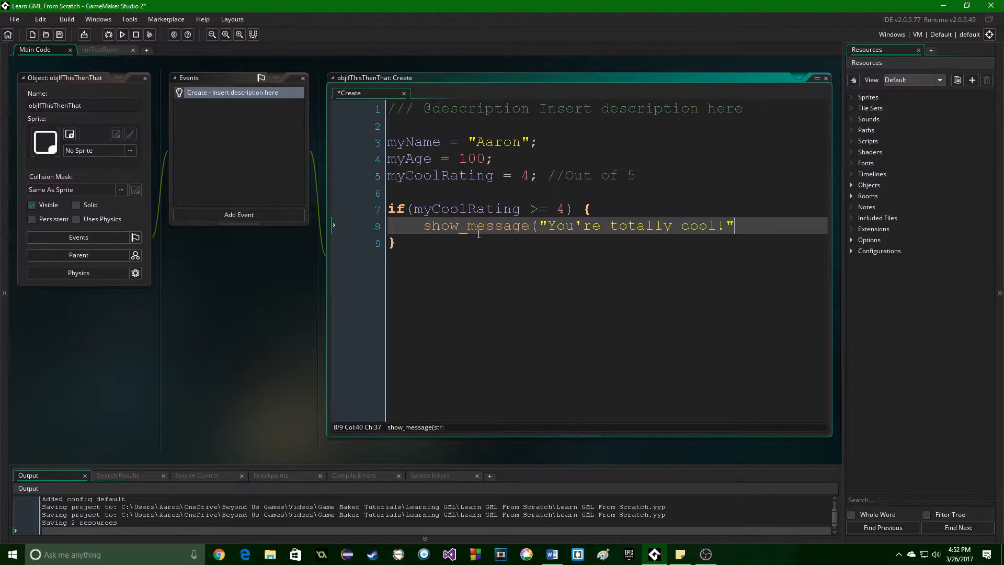
type(");")
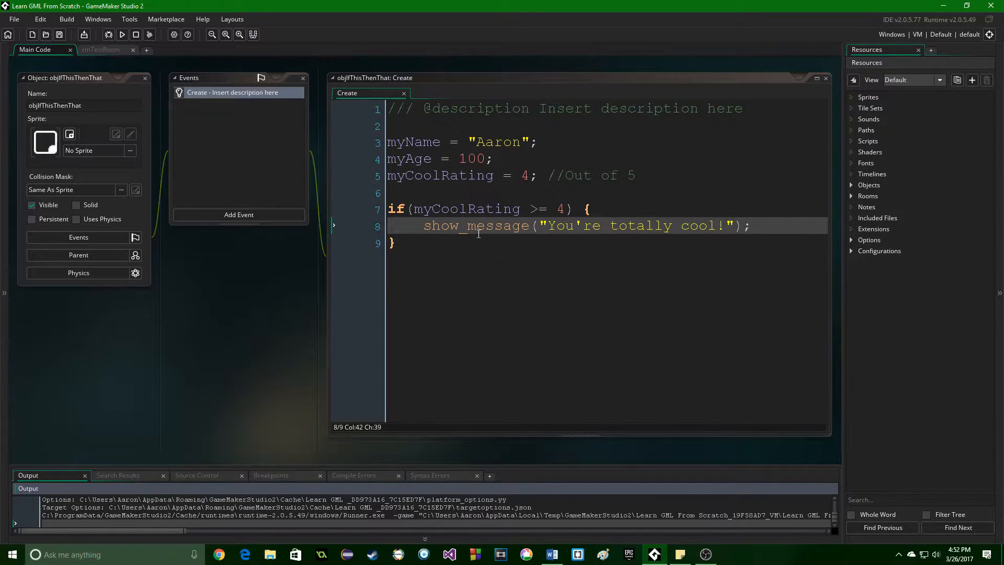
Step: Run the game, dismiss the "You're totally cool!" message and close the test window
left_click(121, 34)
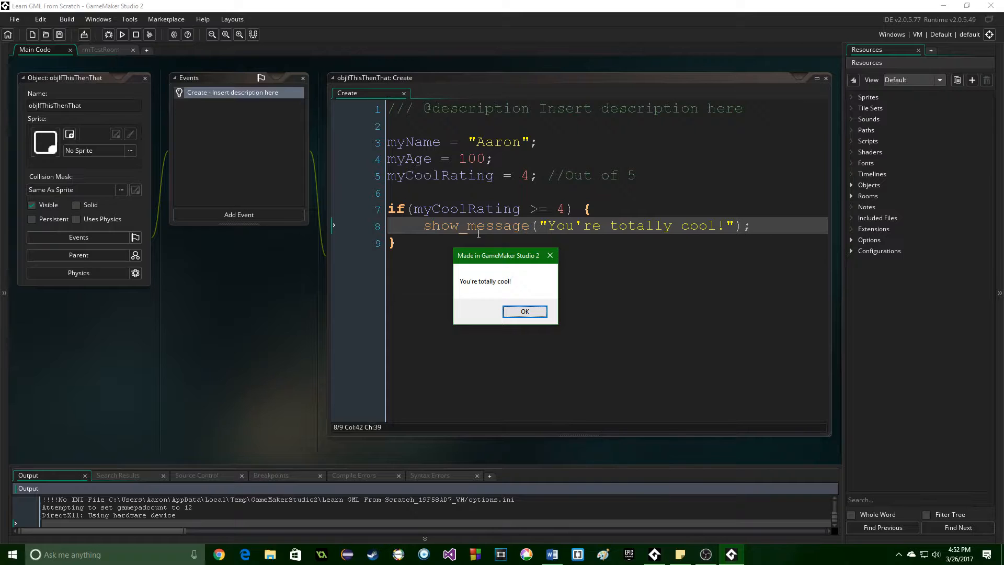
left_click(526, 311)
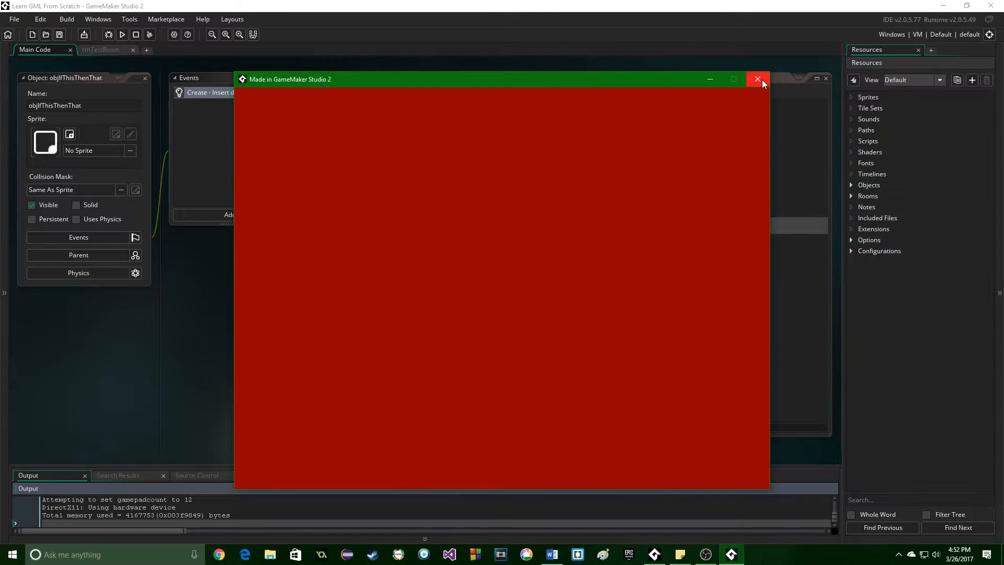
left_click(758, 79)
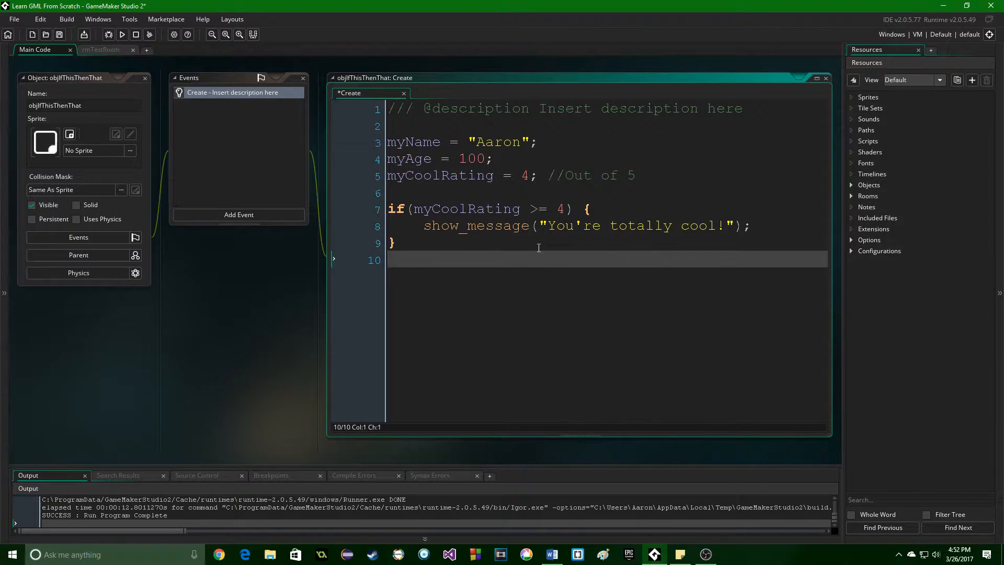
Step: Start an else block commented //Catch all after the if block
type("else")
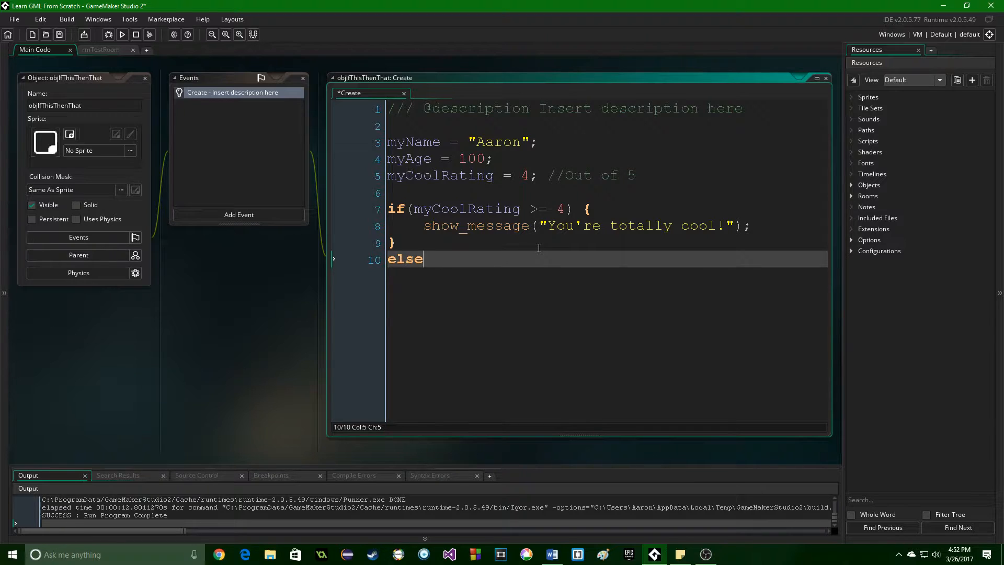
type("{")
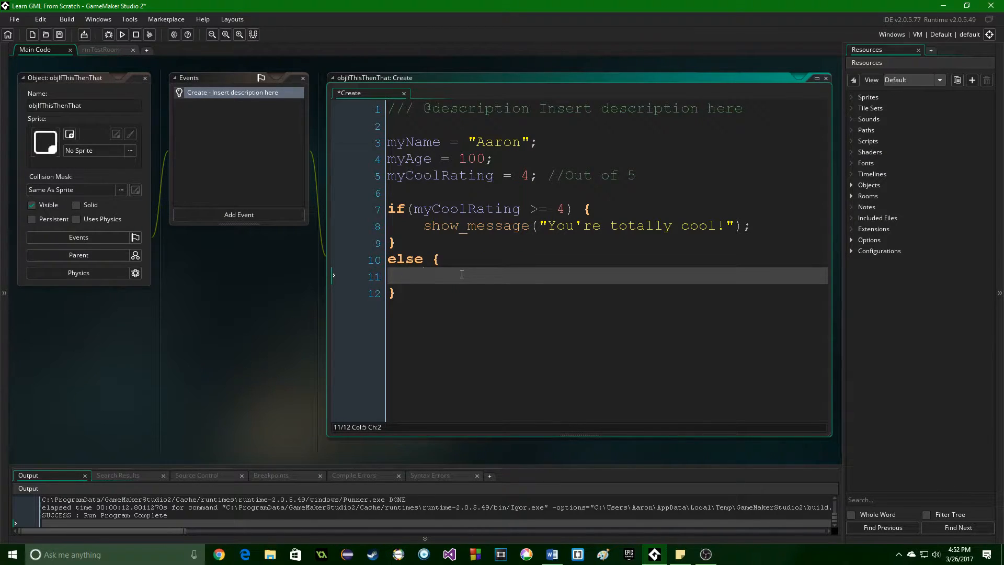
type("//Ca")
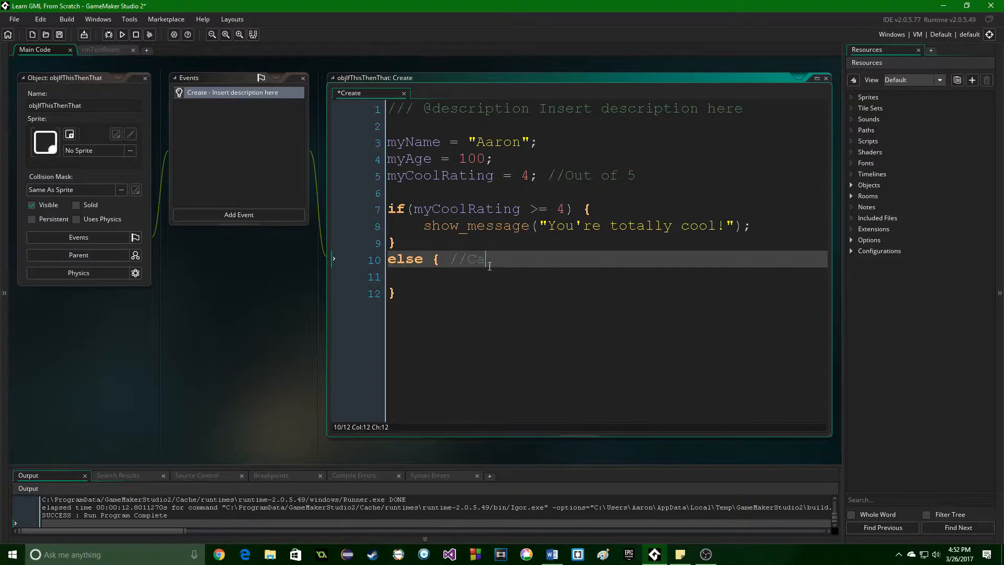
type("tch all")
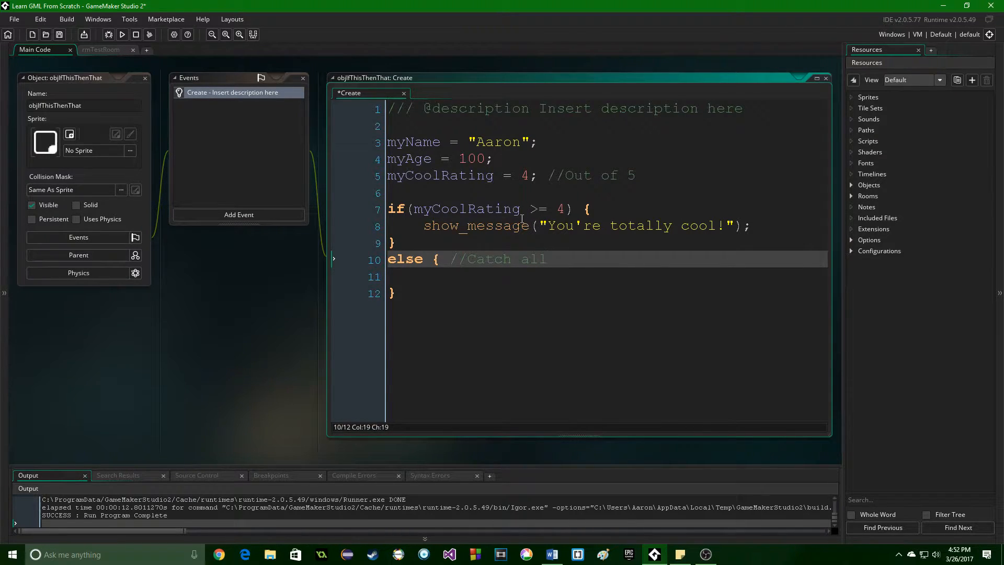
mouse_move(477, 242)
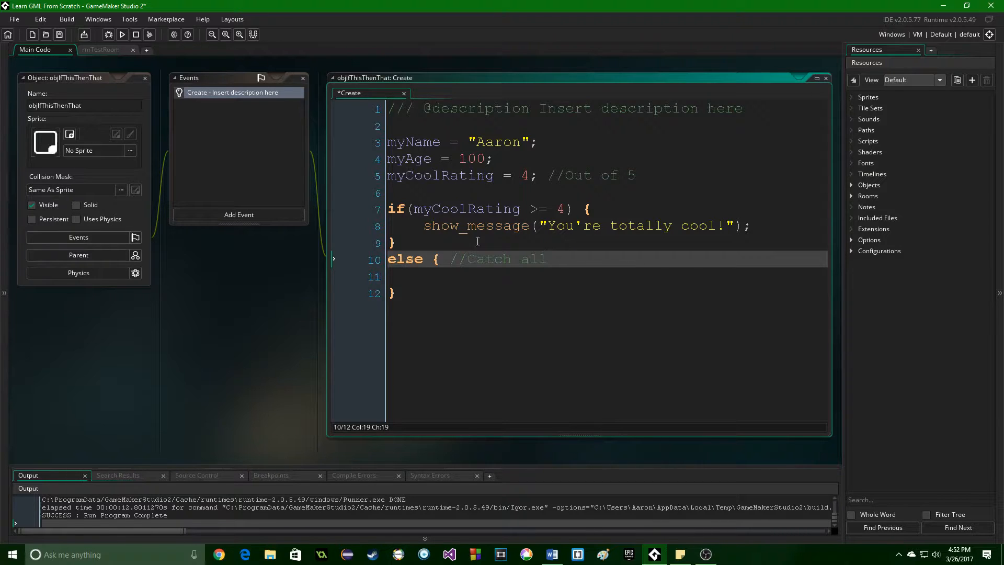
Step: Fill the else body with show_message("It's a nice day!");
left_click(514, 276)
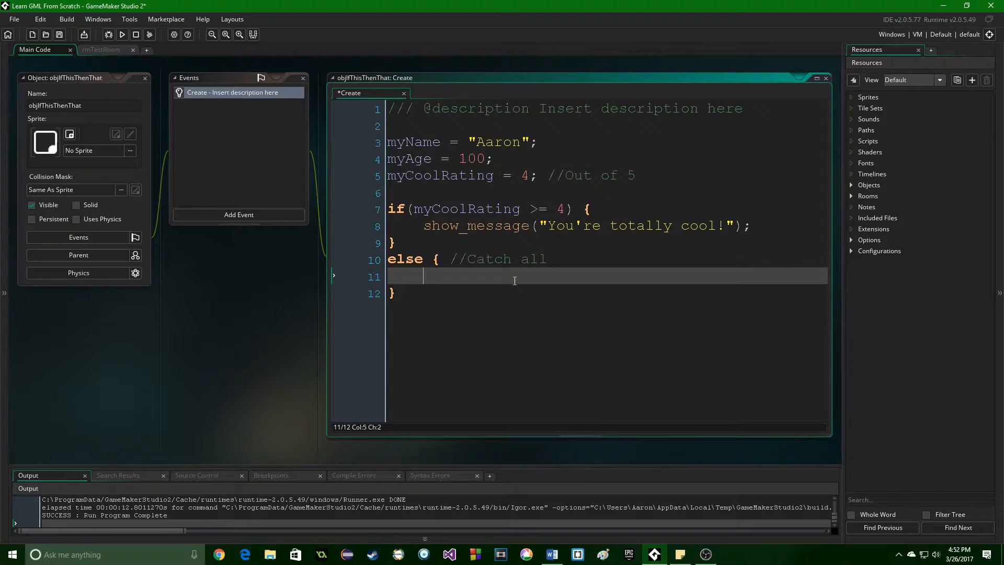
type("show_message(")
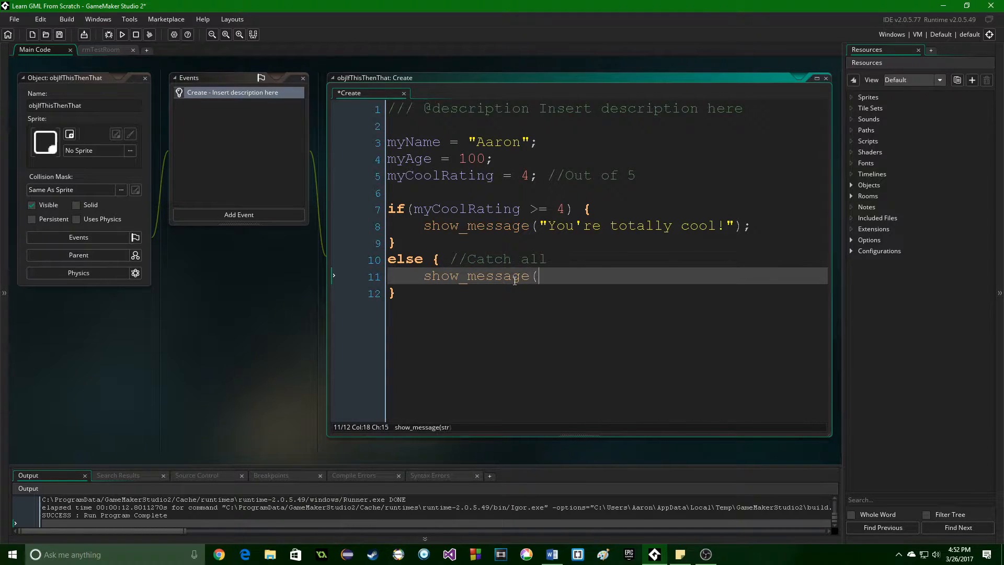
type("\"It's a")
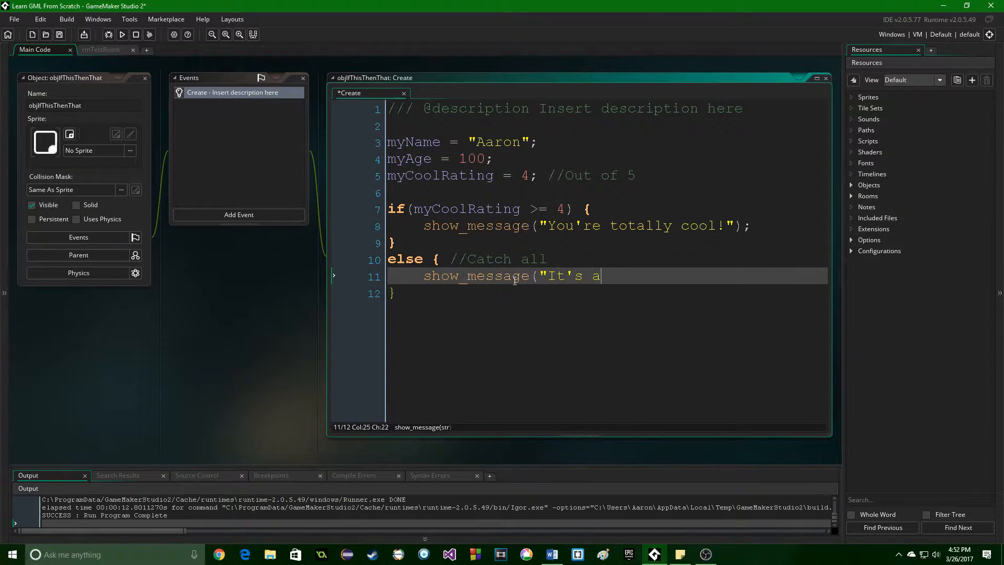
type("nice day!\");")
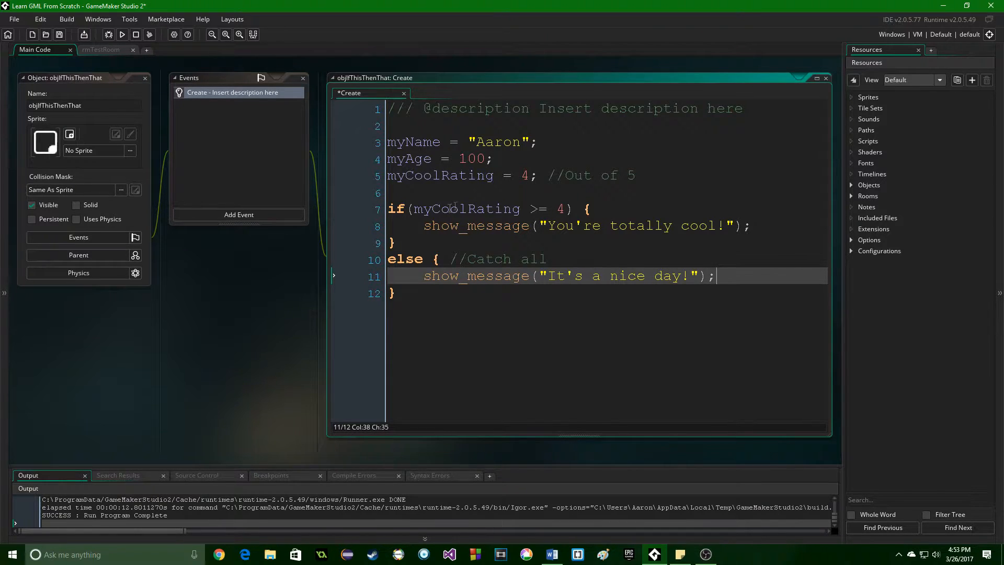
mouse_move(514, 193)
type("3")
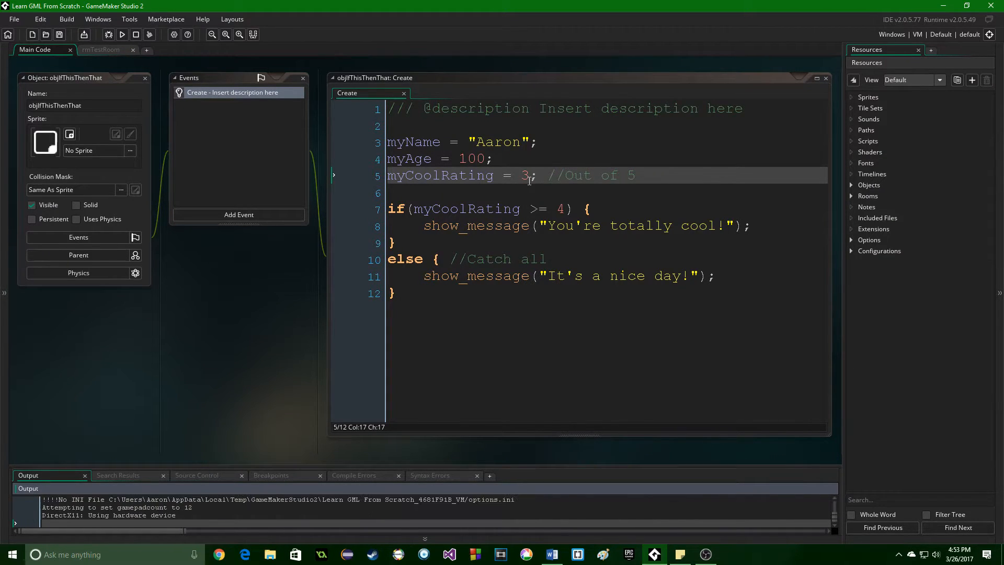
Step: Run the game with myCoolRating 3 and dismiss the "It's a nice day!" message
left_click(122, 33)
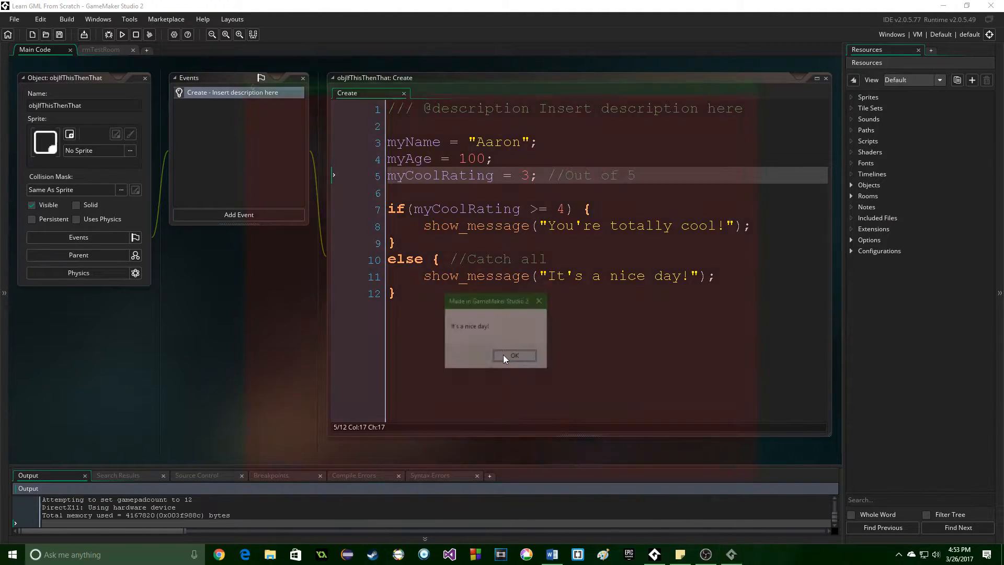
left_click(515, 356)
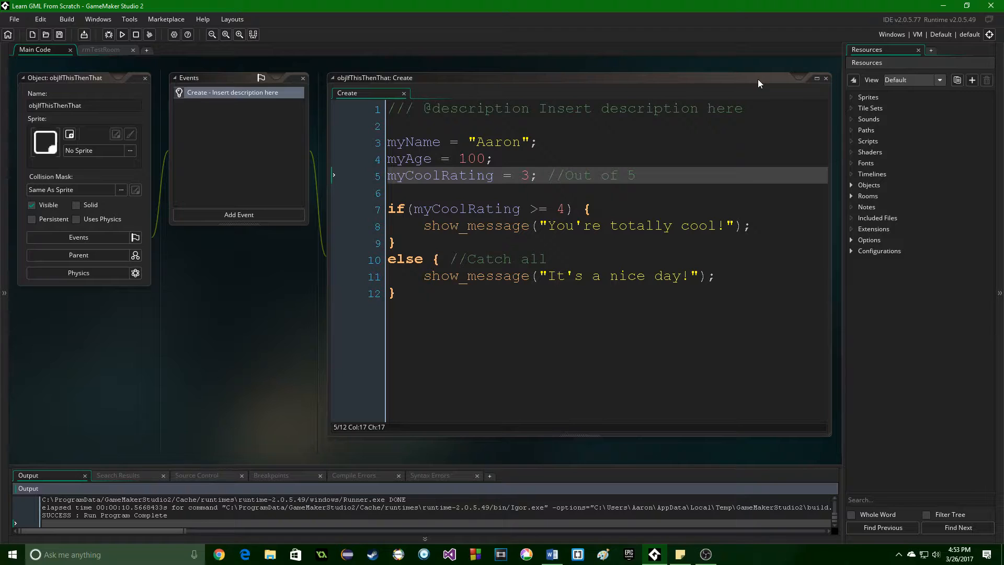
Step: Insert an else if line after the first block and change its condition to myCoolRating == 5
left_click(396, 243)
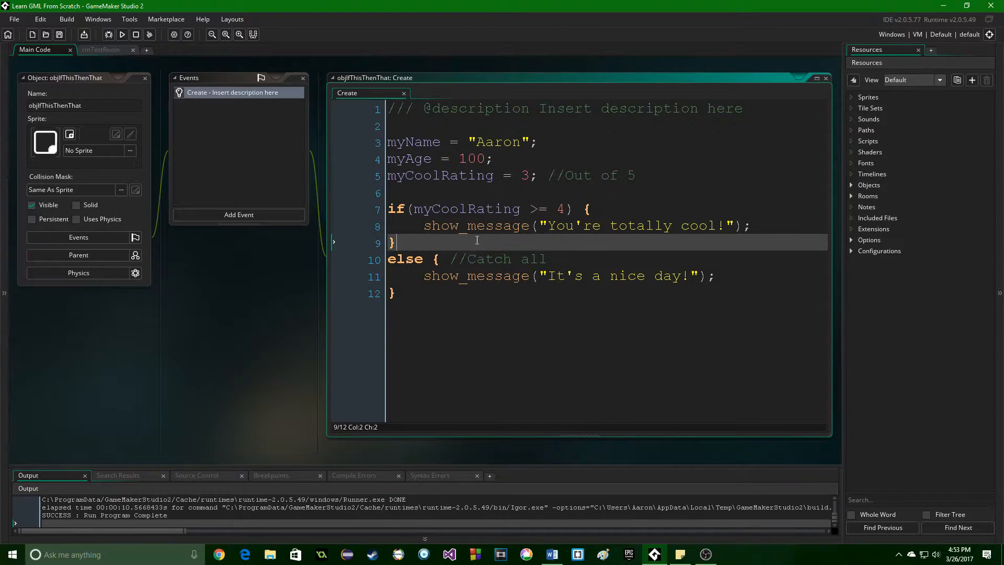
type("else if")
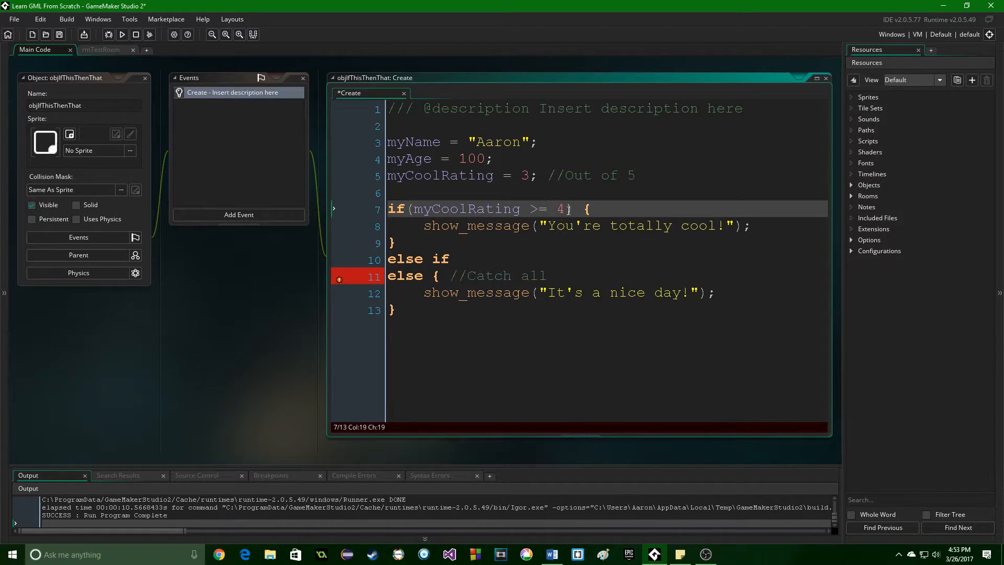
type("==")
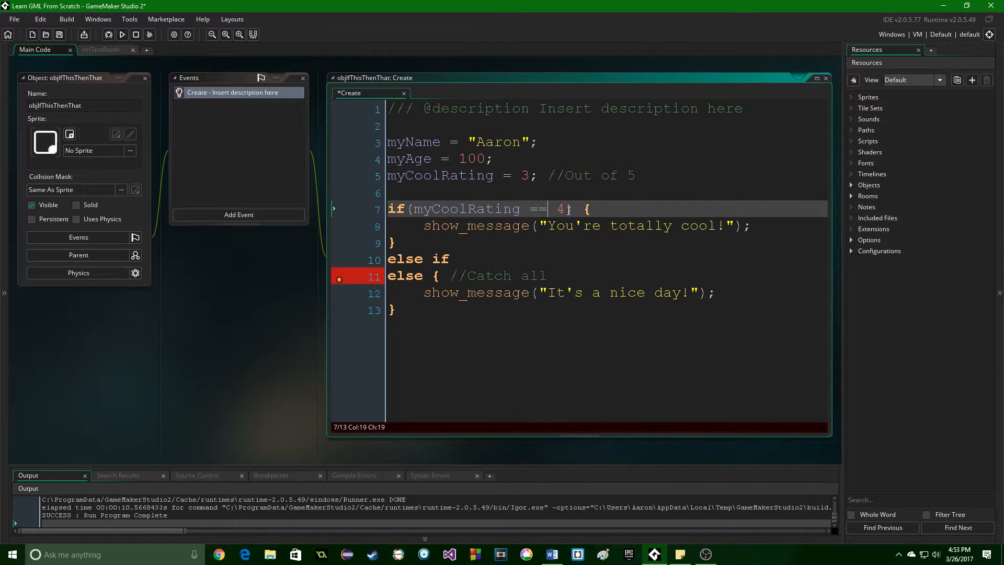
type("5)")
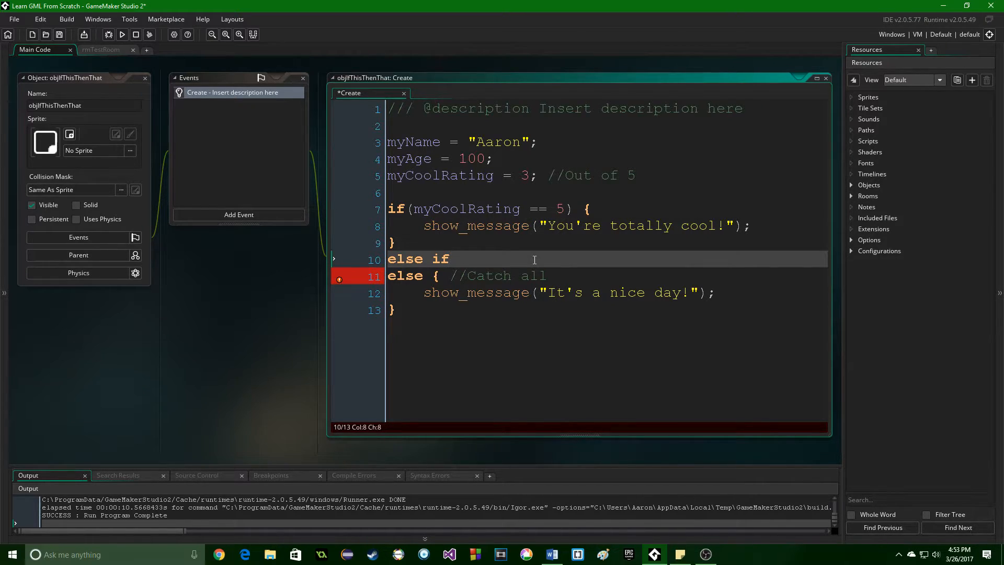
Step: Complete the else if condition as (myCoolRating == 1)
type("(")
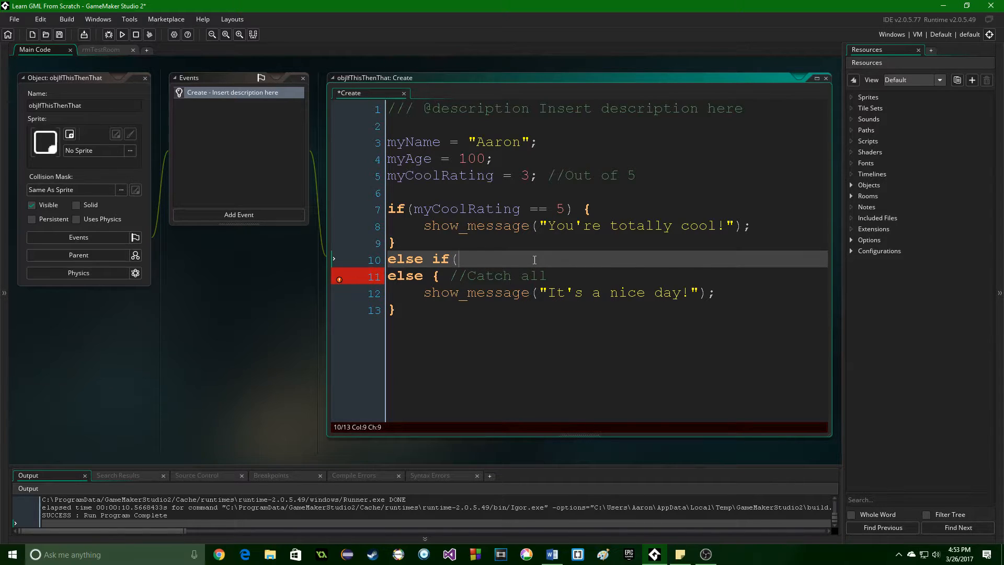
type("myCool")
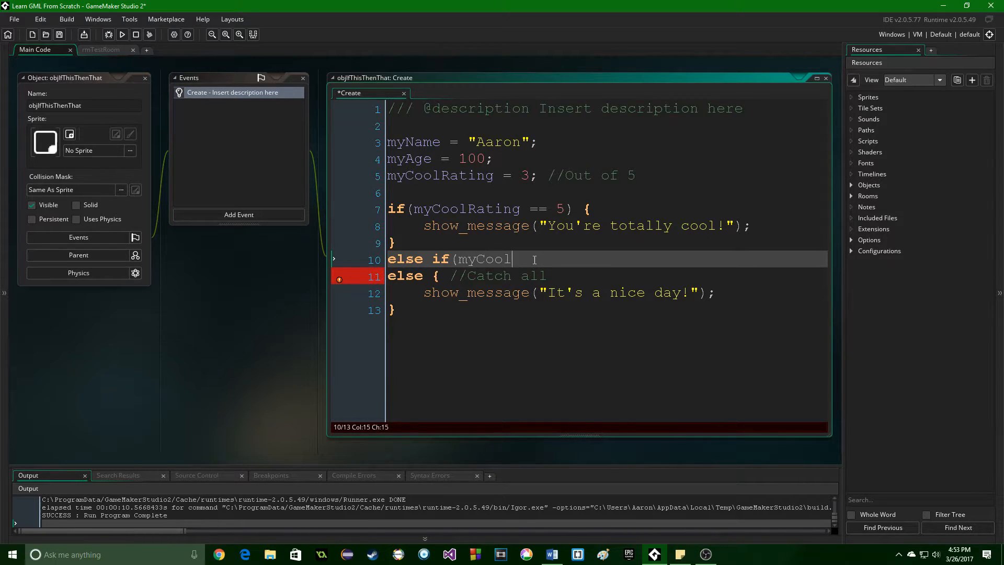
type("Rating ==")
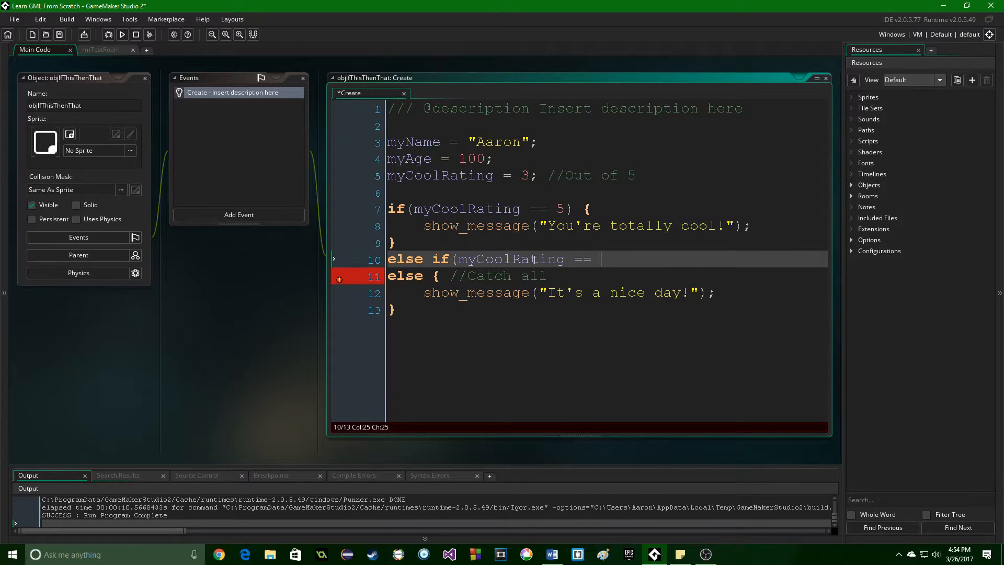
type("1) {")
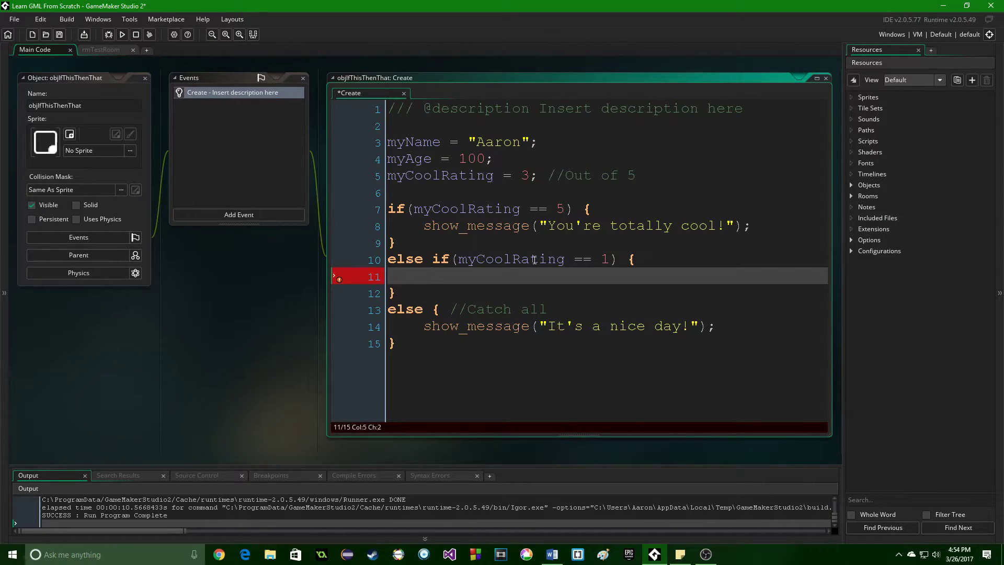
Step: Give the else if body show_message("You're barely cool.");
type("show_message(")
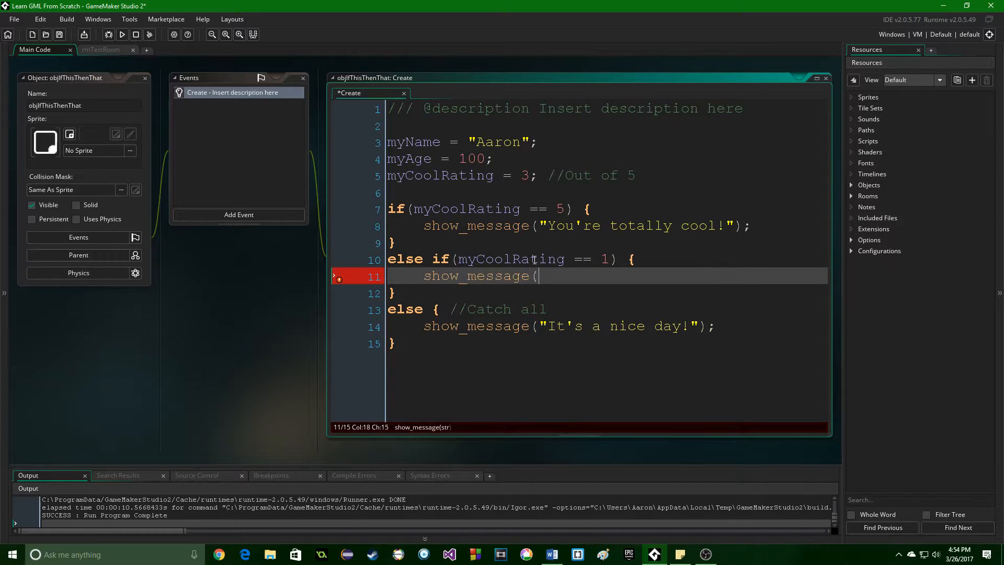
type("\"You're barely \"")
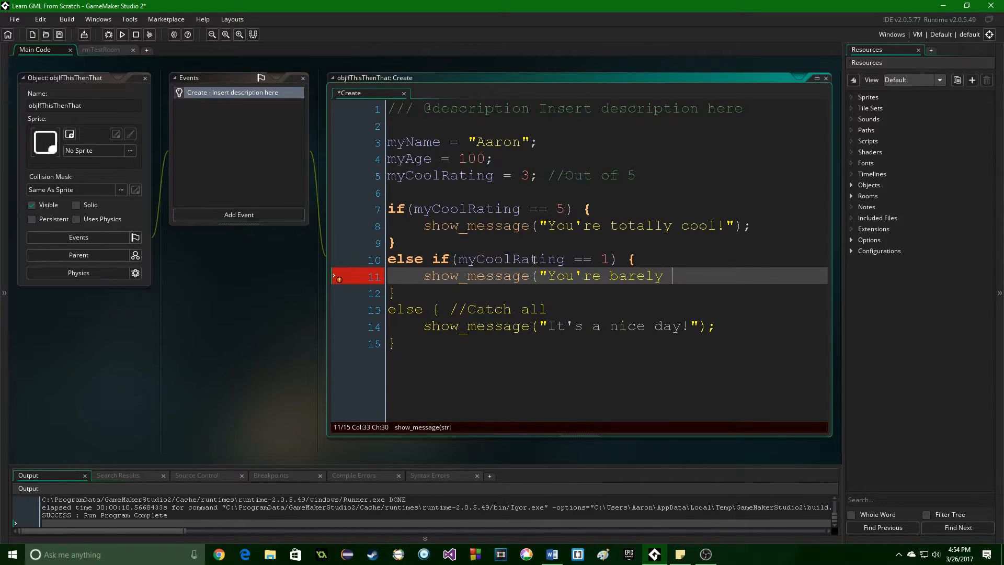
type("cool.\");")
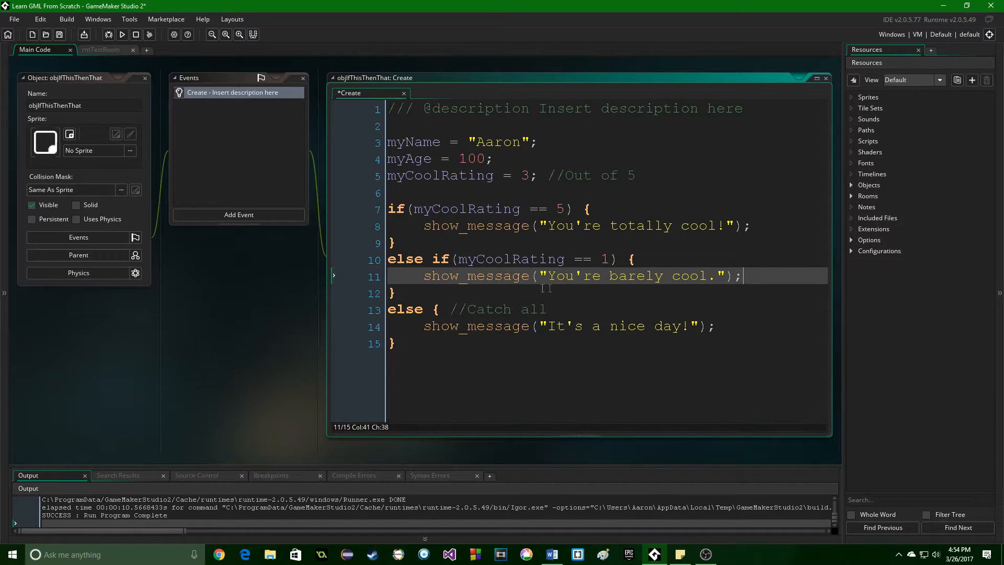
mouse_move(550, 259)
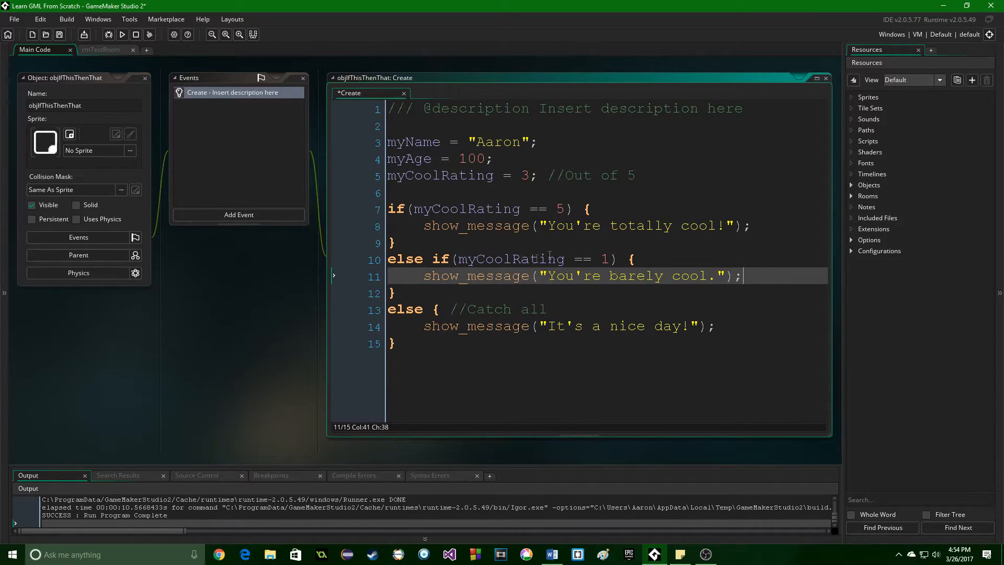
mouse_move(571, 259)
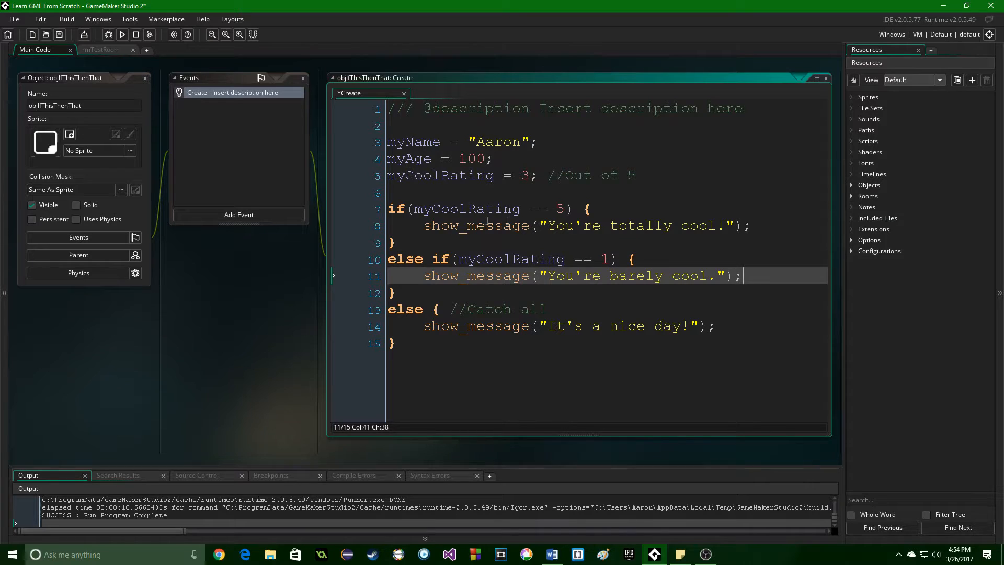
left_click(592, 208)
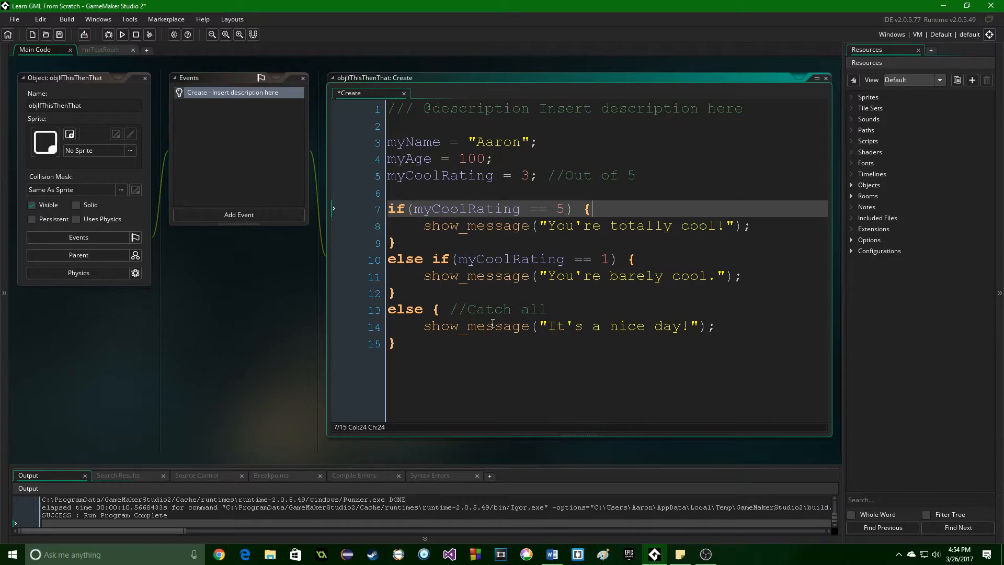
mouse_move(613, 359)
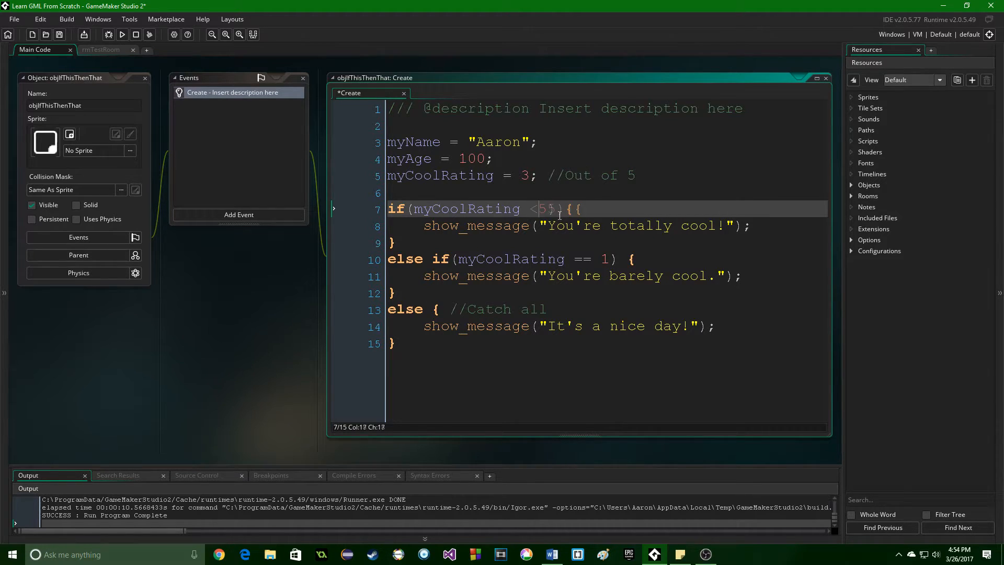
Step: Make the first condition <= 5) { and begin its //Checked comment
type("<= 5) {")
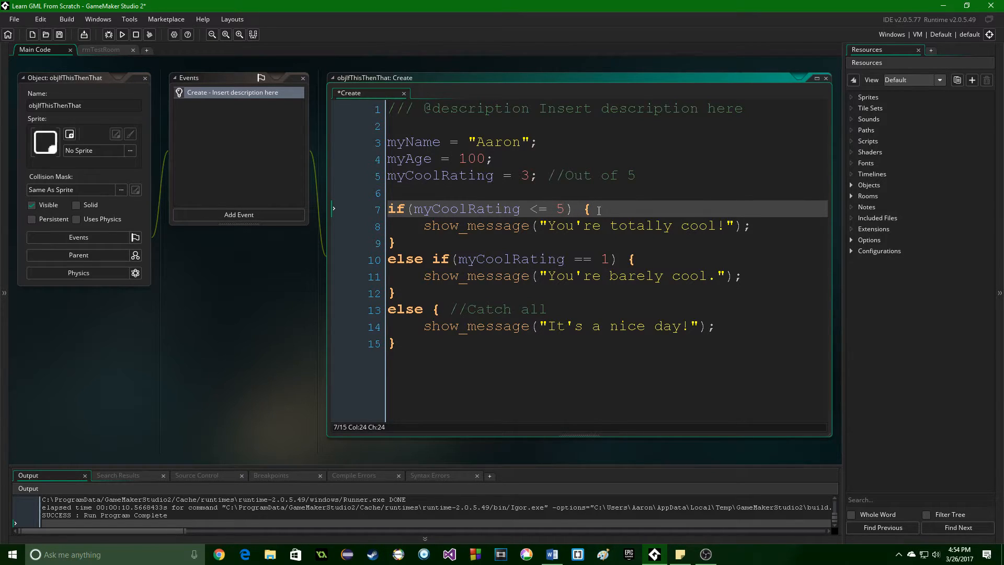
type("/")
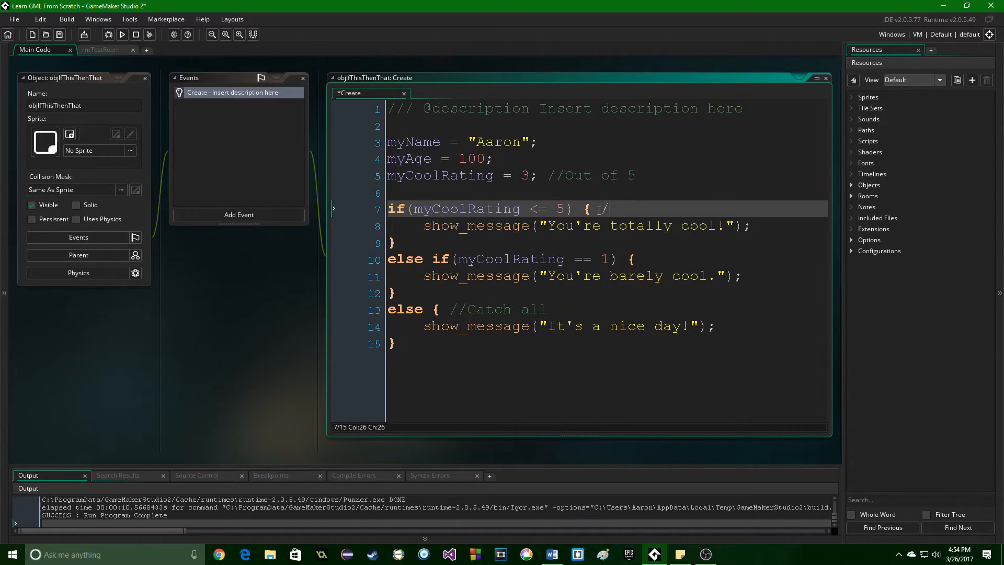
type("/Checked first")
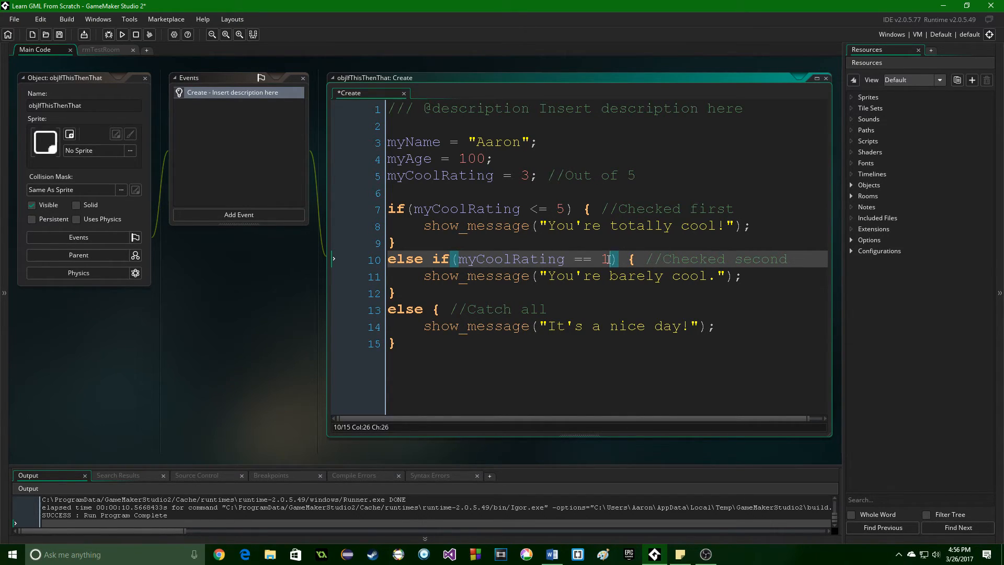
Step: Move to the end of the code below the else block for the //Code code comment
left_click(597, 354)
type("//Code code")
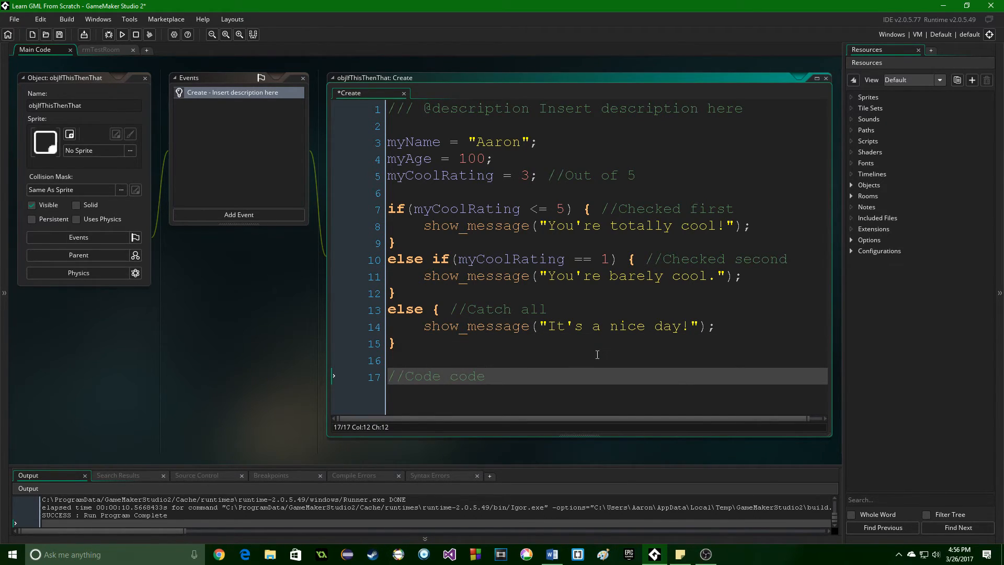
mouse_move(448, 385)
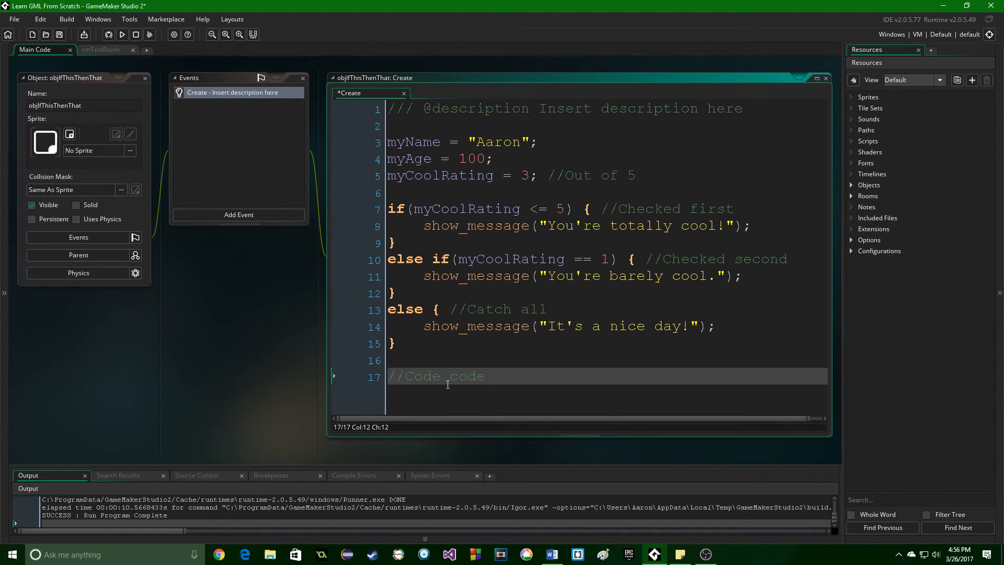
mouse_move(555, 395)
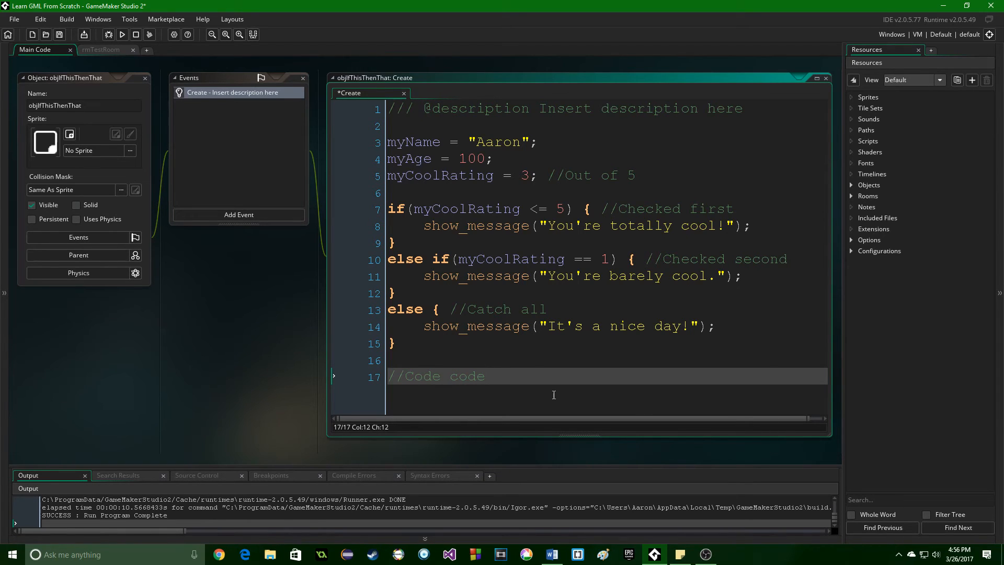